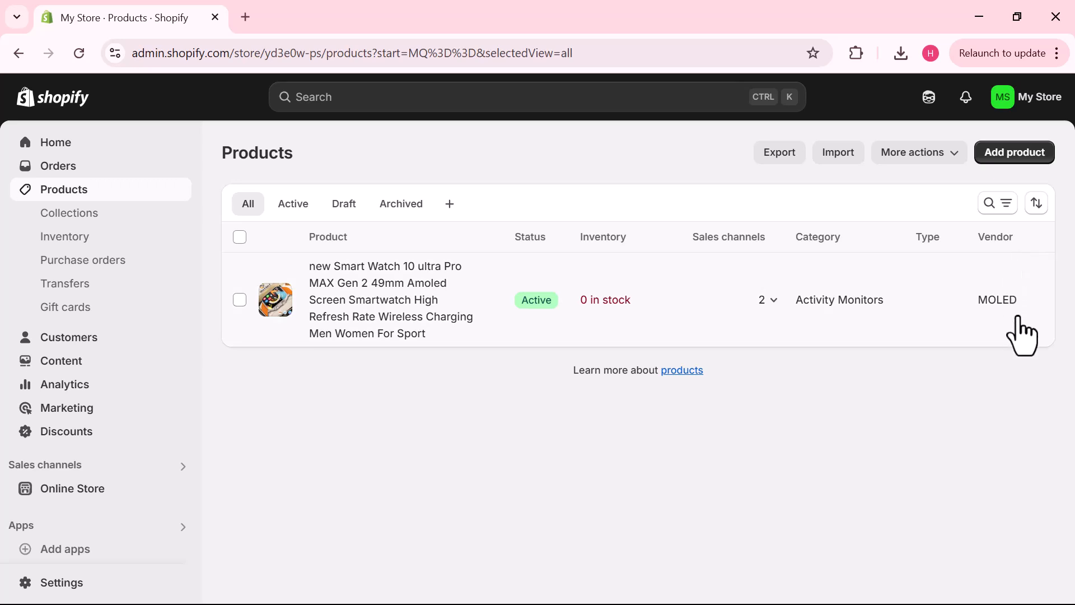
- Go to the store's Home dashboard showing the setup guide
click(56, 142)
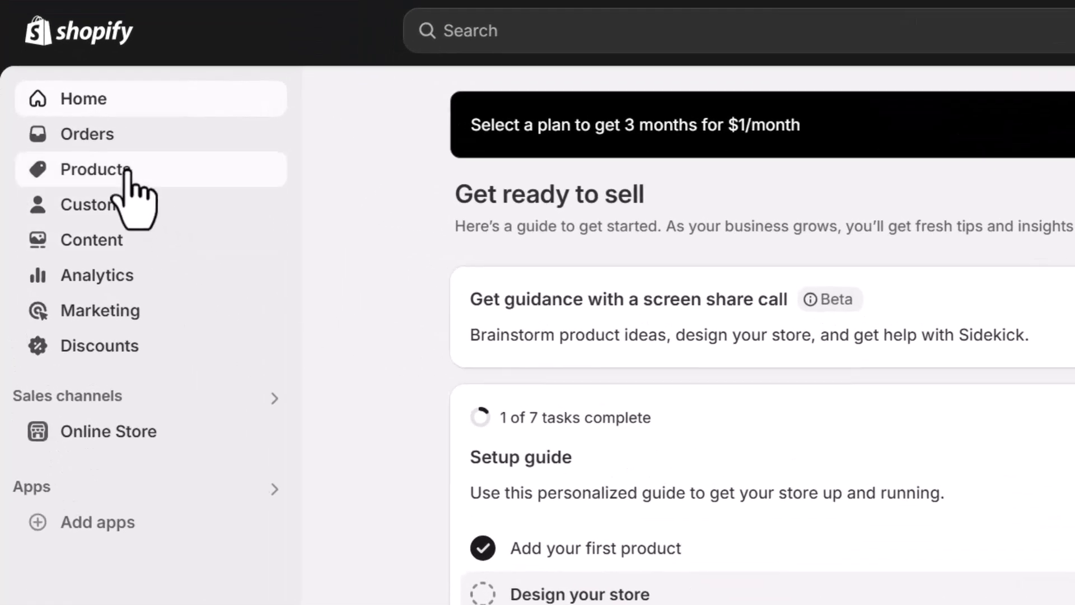
- Show the Products list with the smartwatch product from vendor MOLED
click(94, 169)
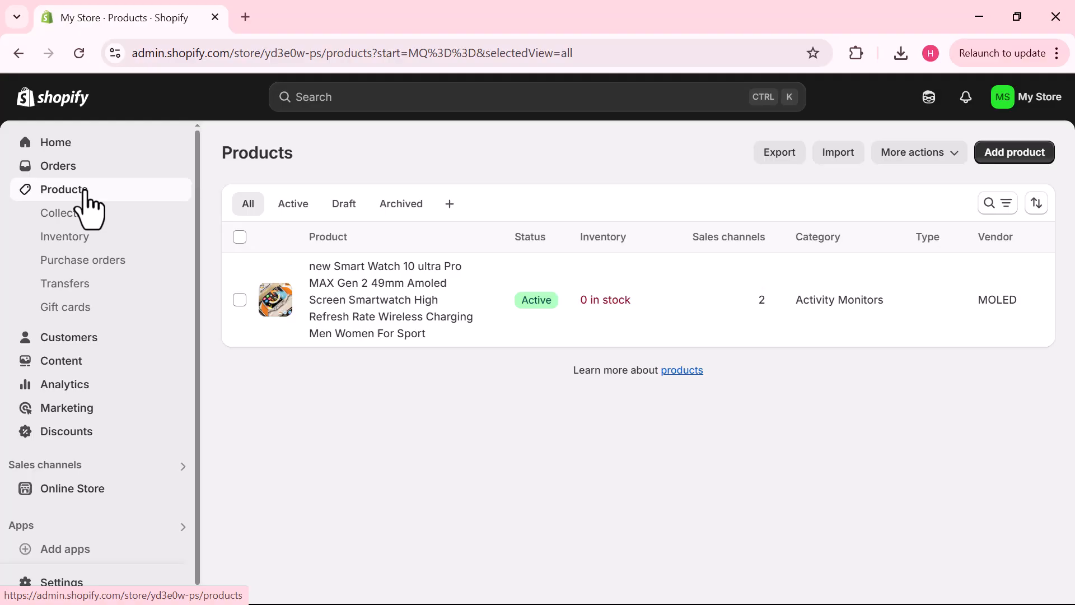
mouse_move(411, 473)
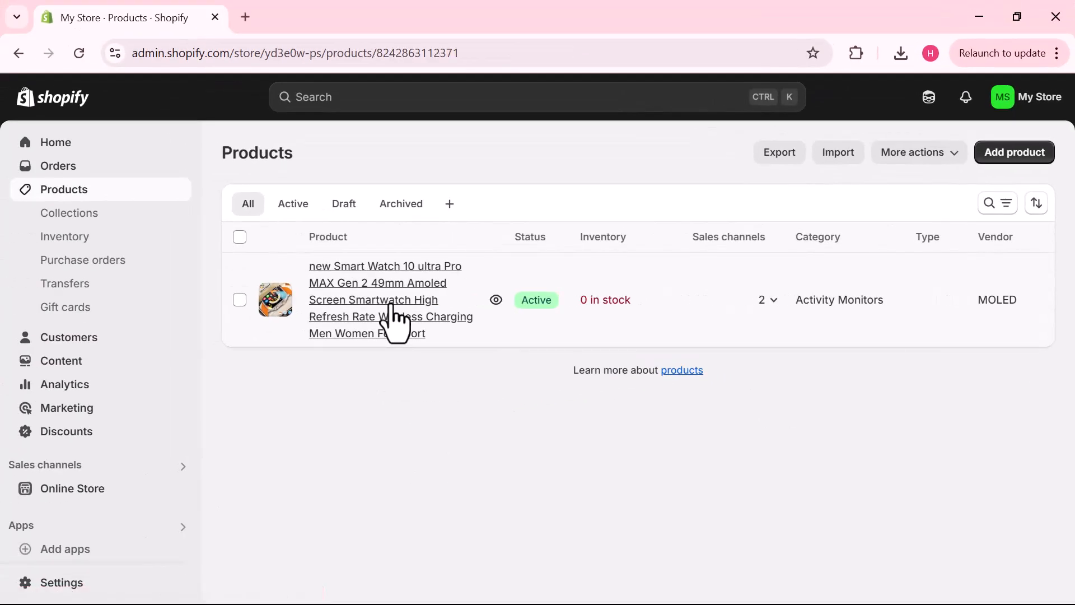
- Bring the smartwatch product's Vendor field (MOLED) under Product organization into focus for editing
click(384, 300)
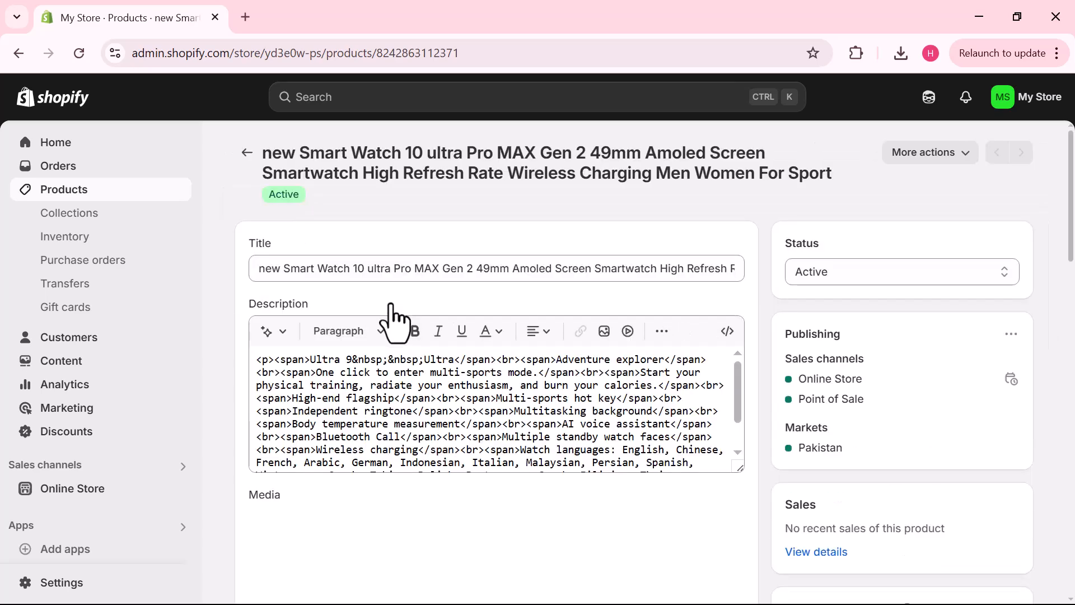
click(727, 332)
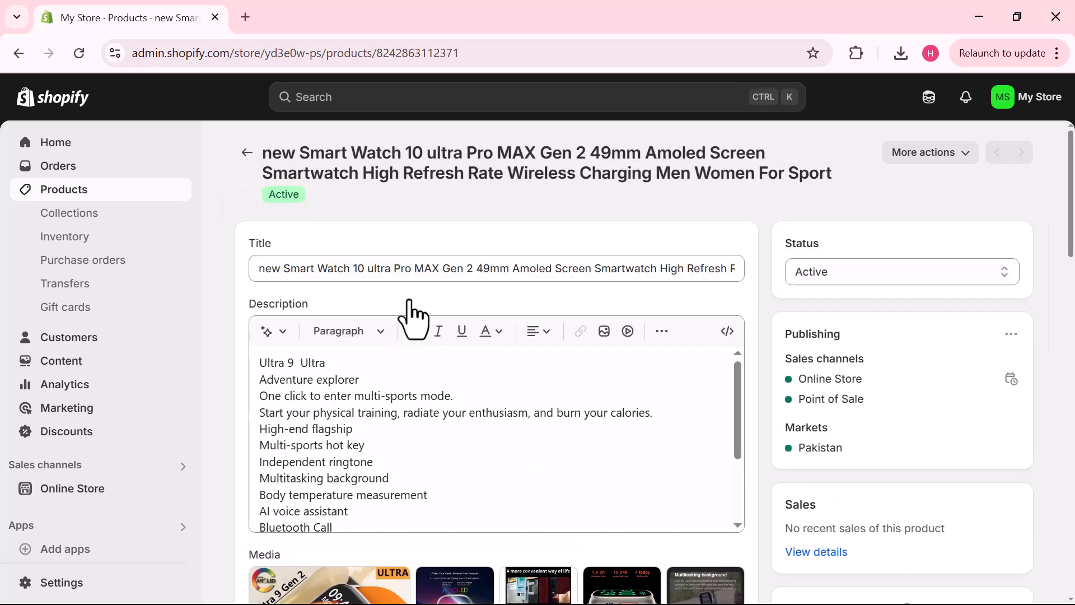
scroll(down, 3)
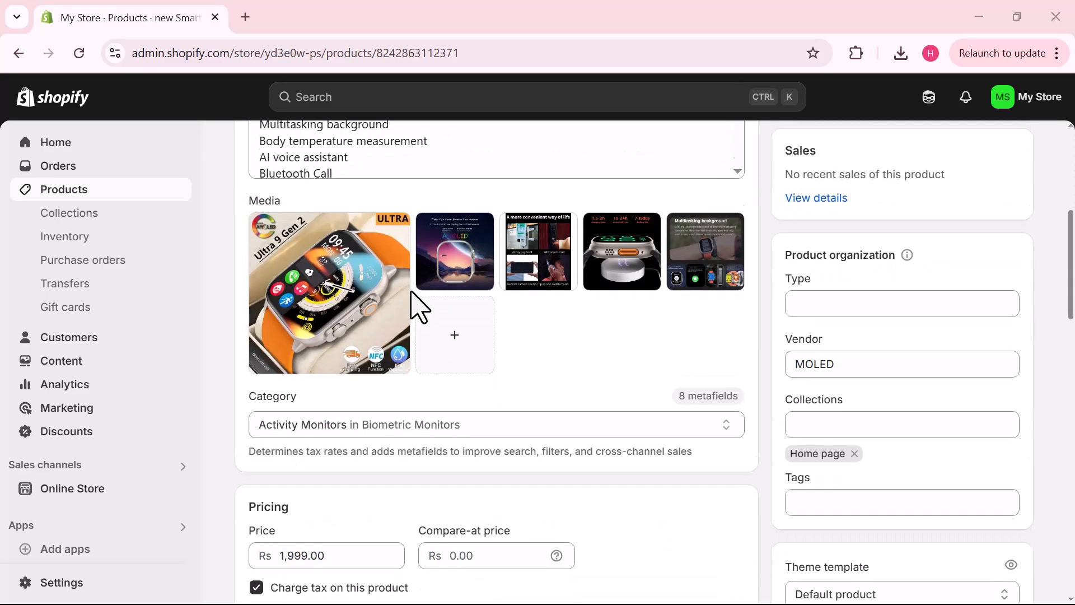
scroll(down, 3)
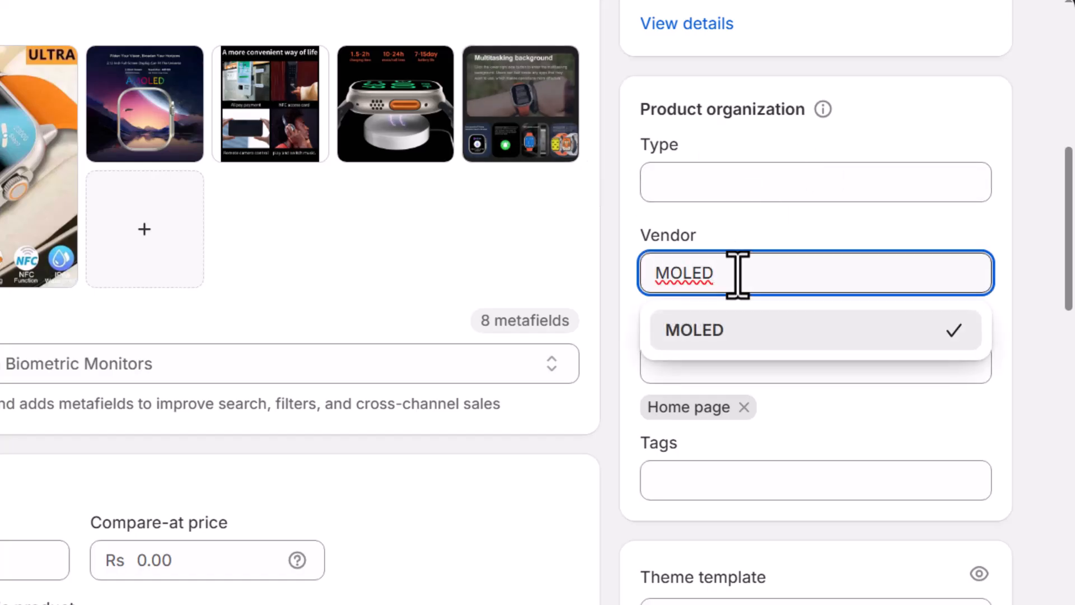
- Replace the vendor MOLED with DEMO, save the product, and return to the product list
key(ctrl+a)
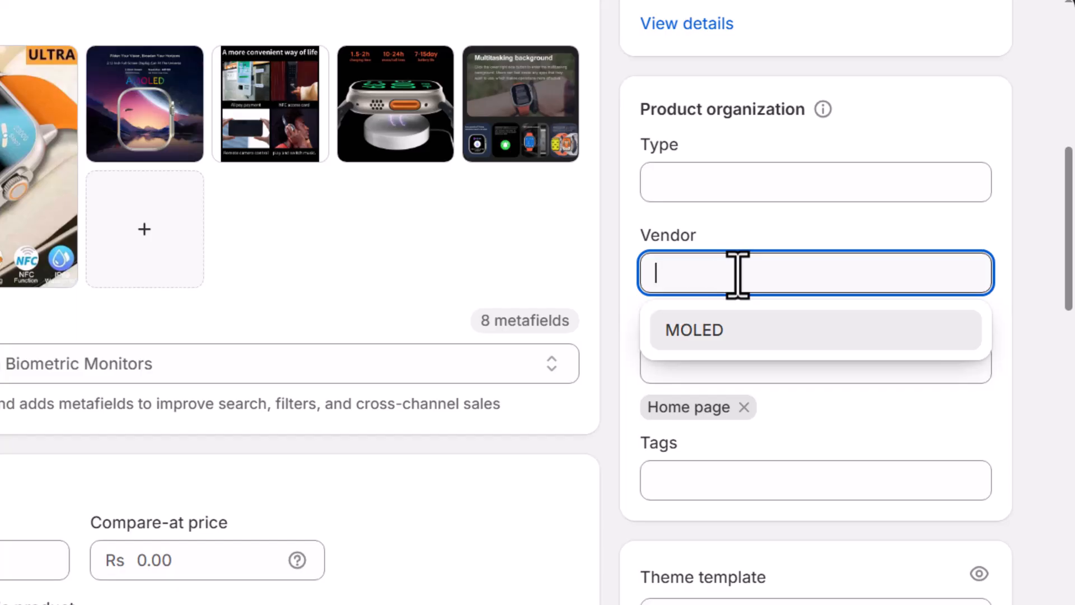
text(DEMO)
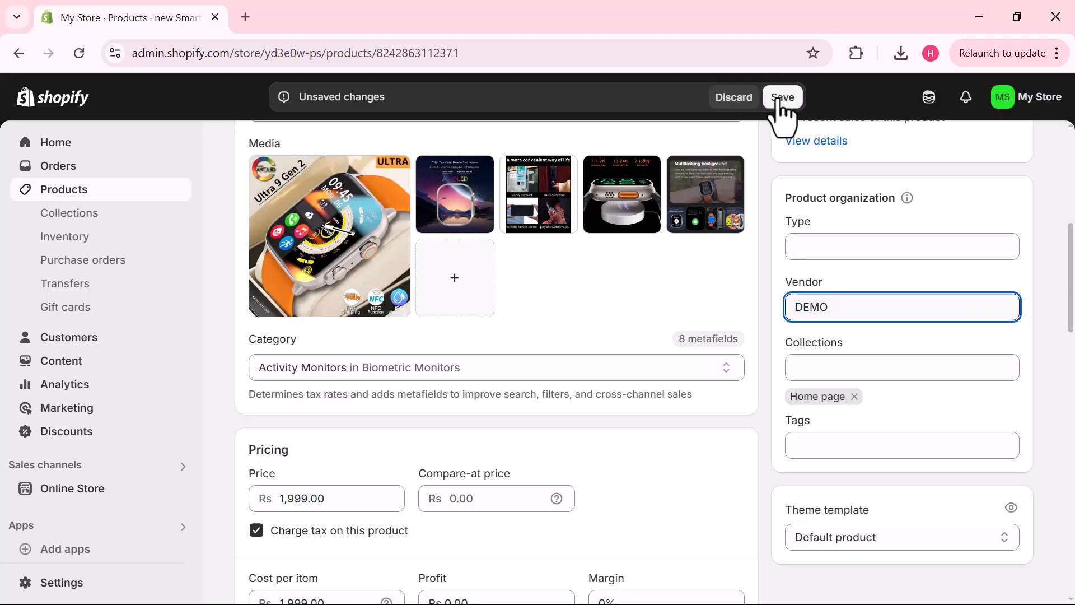
click(783, 96)
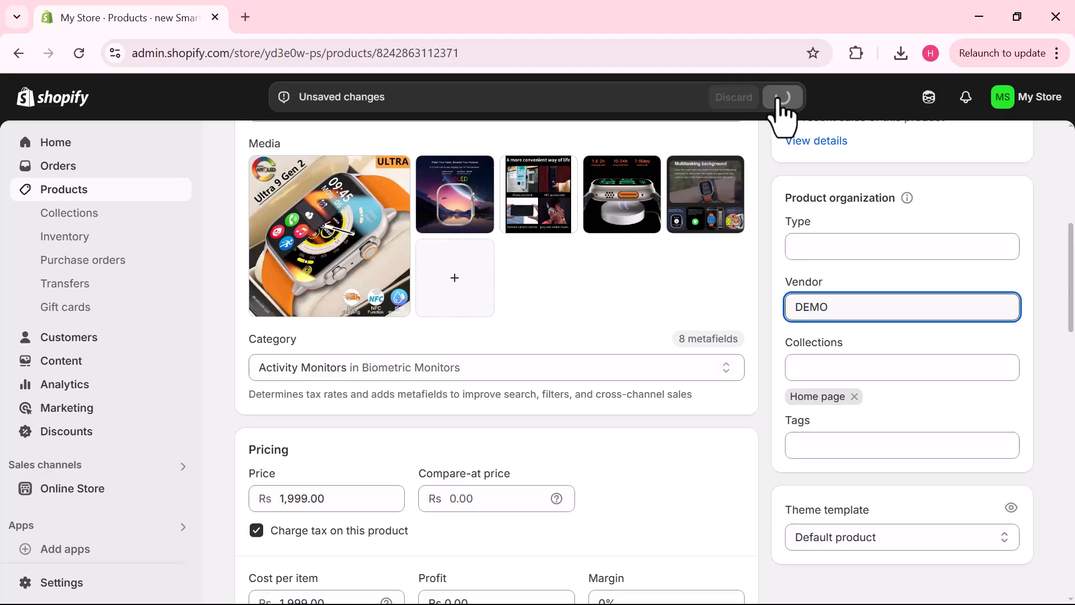
click(781, 96)
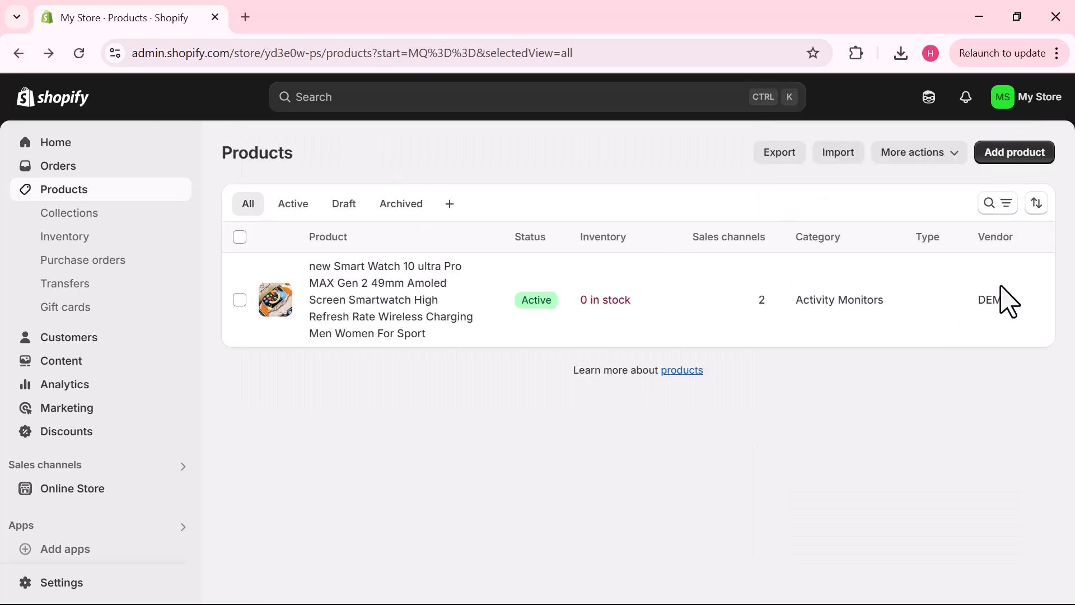
mouse_move(1008, 323)
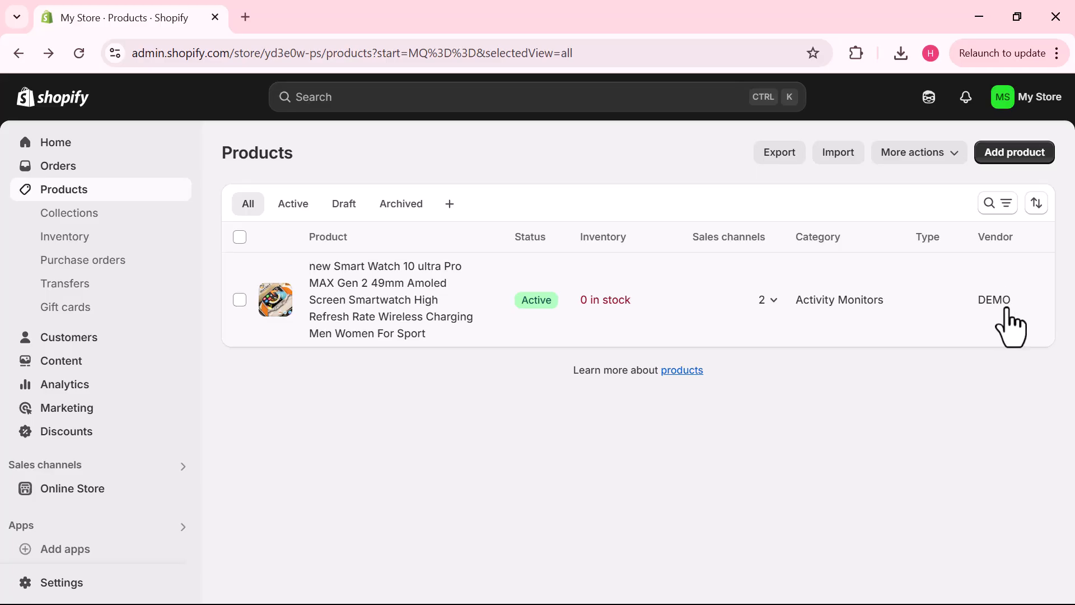
mouse_move(55, 109)
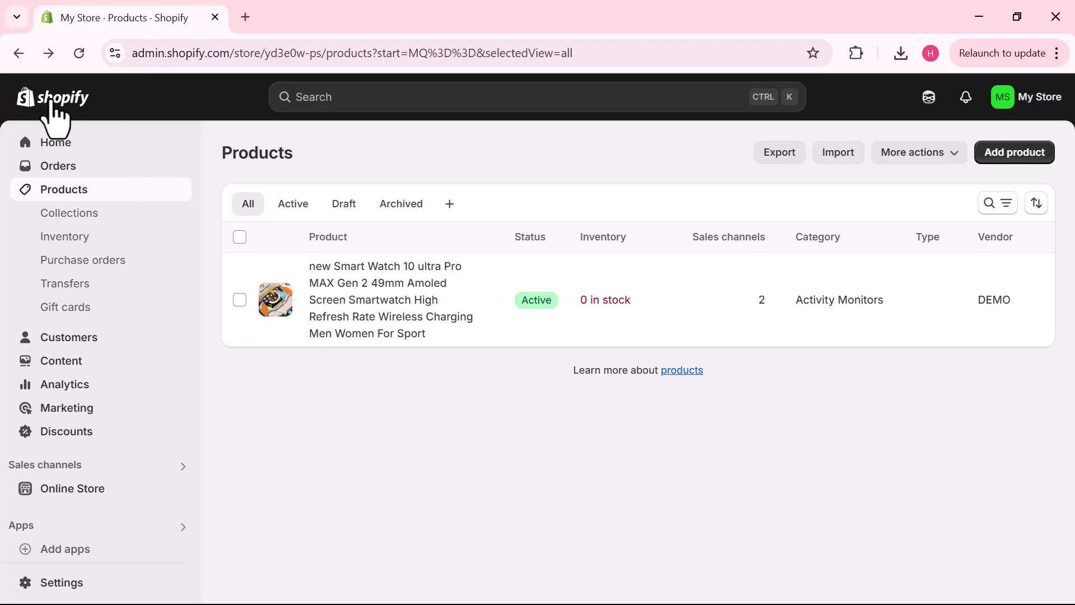
- Return to the store Home dashboard after confirming the vendor reads DEMO
click(56, 143)
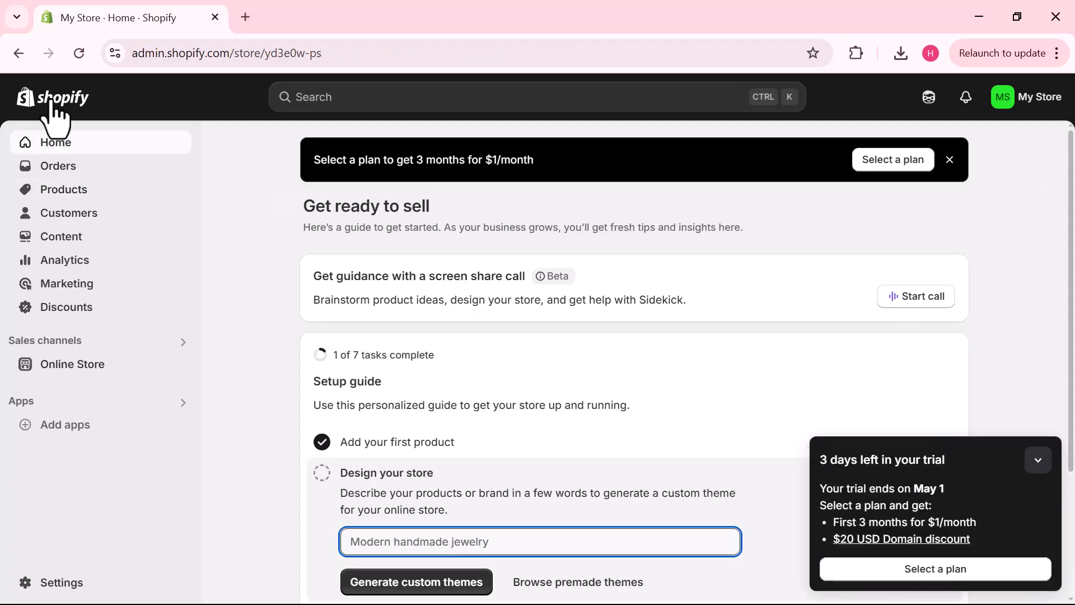